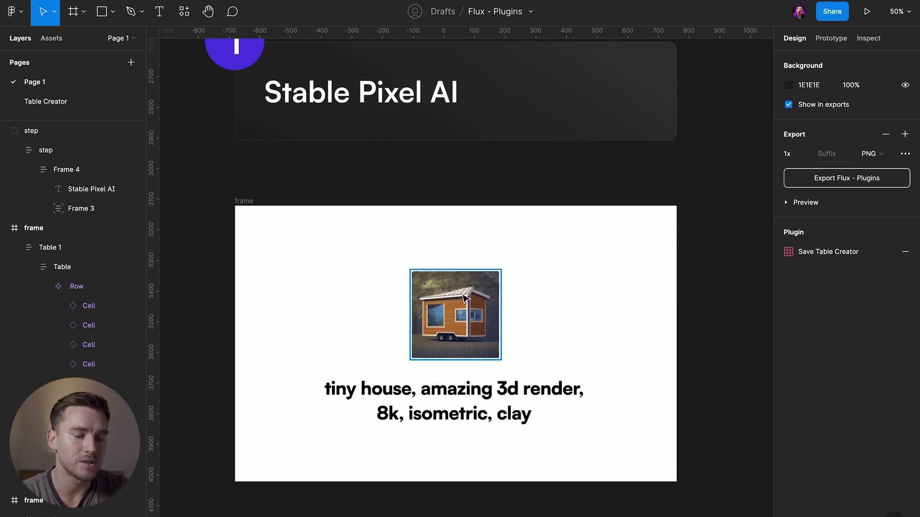
- Launch the Stable Pixel AI plugin from Quick Actions by searching 'sta'
text(sta)
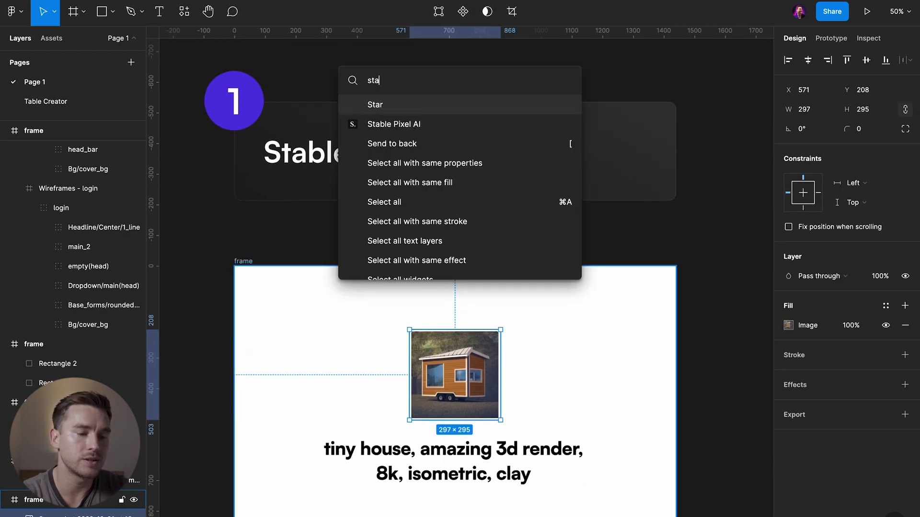
click(393, 124)
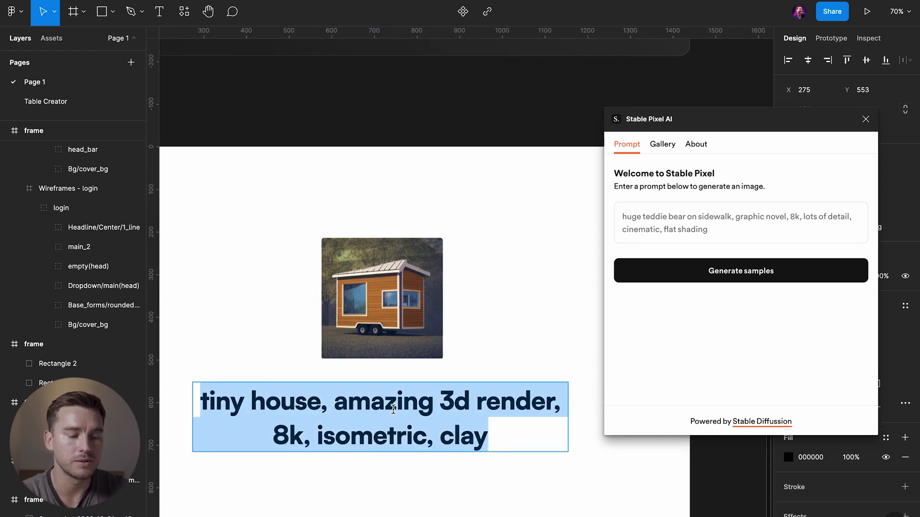
- Reword the pasted 'tiny house, amazing 3d render, 8k, isometric, clay' prompt for a car and generate samples
text(tiny house, amazing 3d render, 8k, isometric, clay)
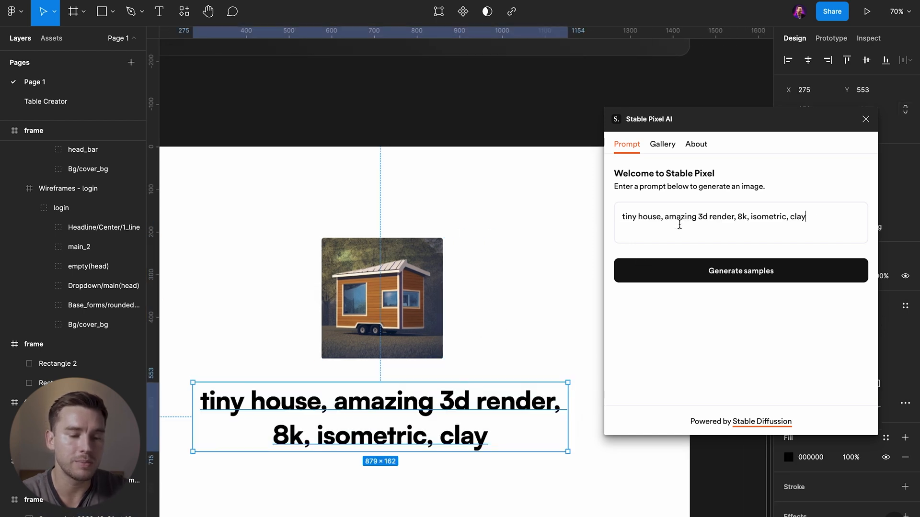
double_click(641, 216)
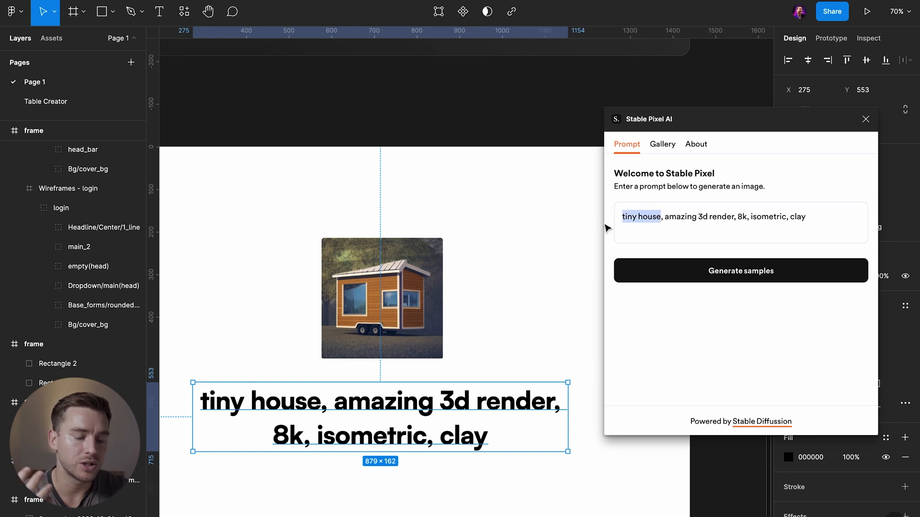
text(cat)
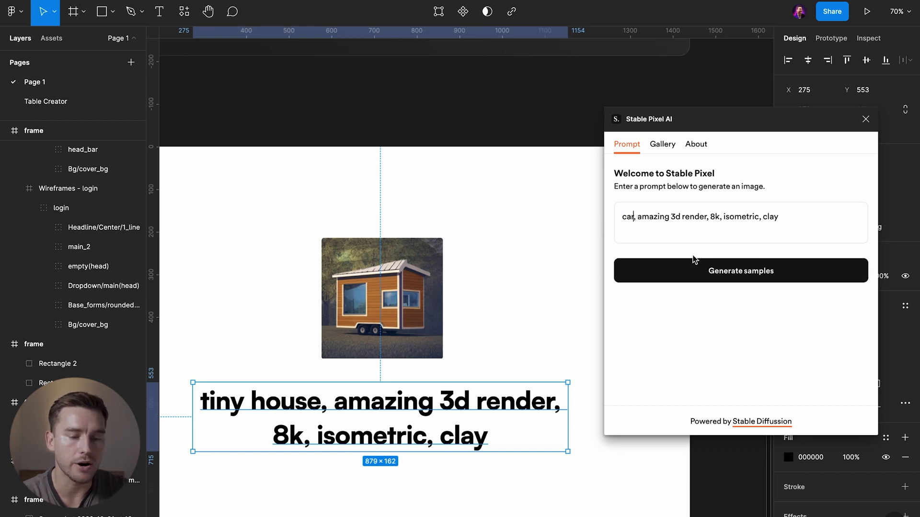
click(740, 270)
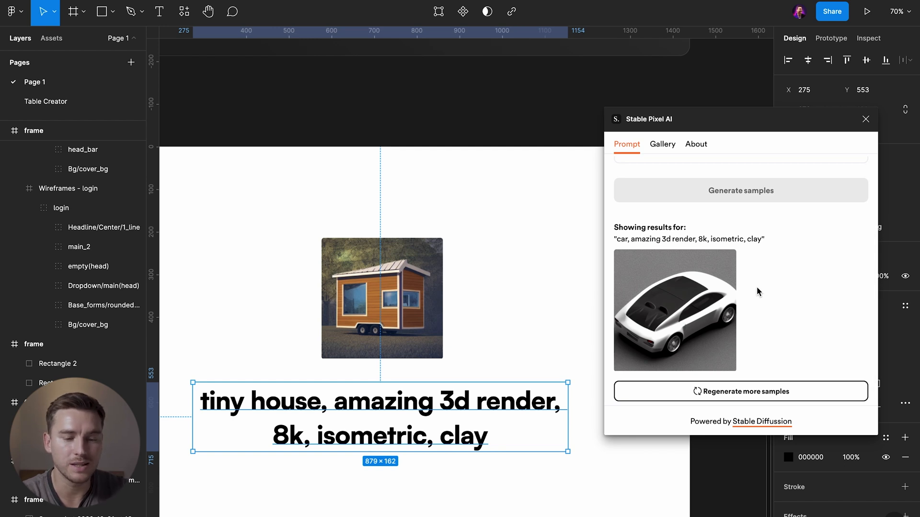
mouse_move(774, 293)
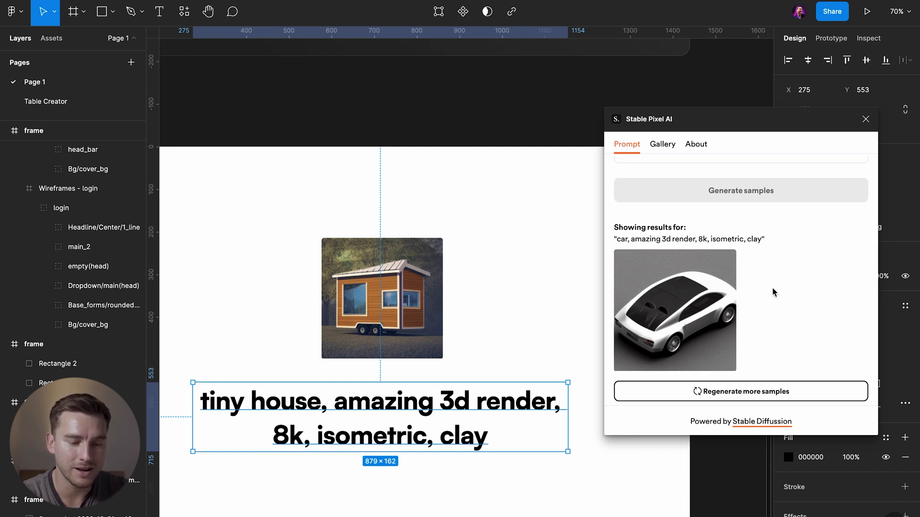
mouse_move(753, 236)
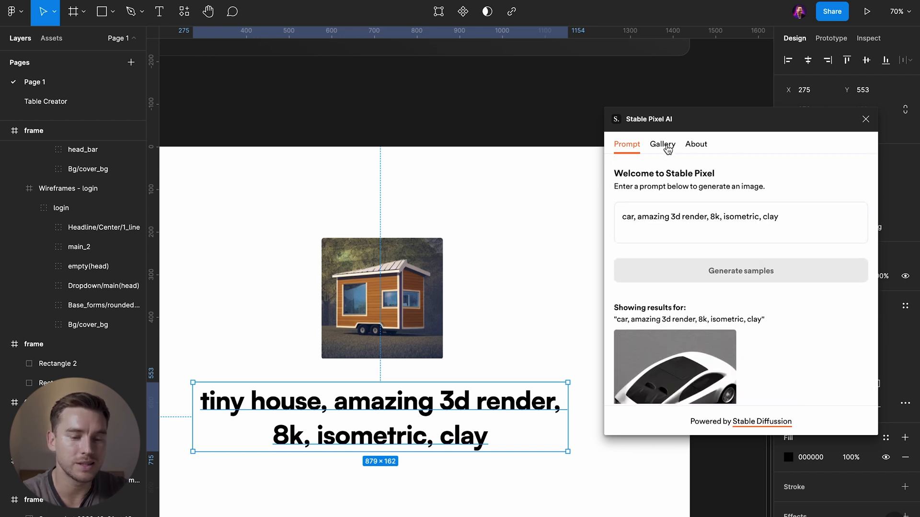
- Browse the Gallery of community-generated images, then close Stable Pixel AI
click(662, 145)
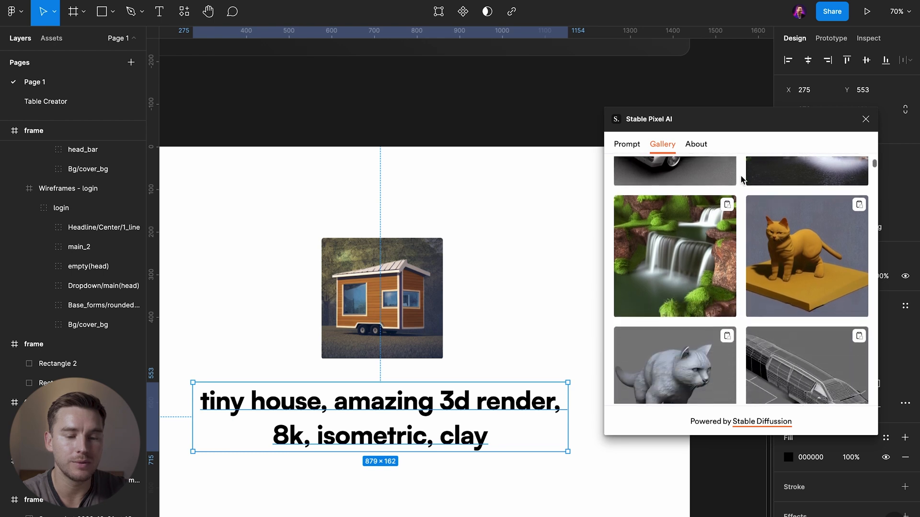
scroll(down, 3)
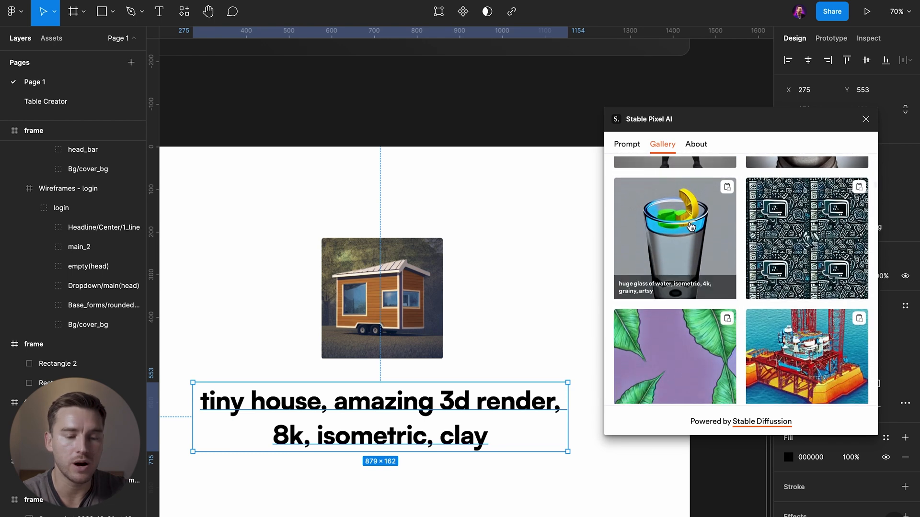
scroll(down, 3)
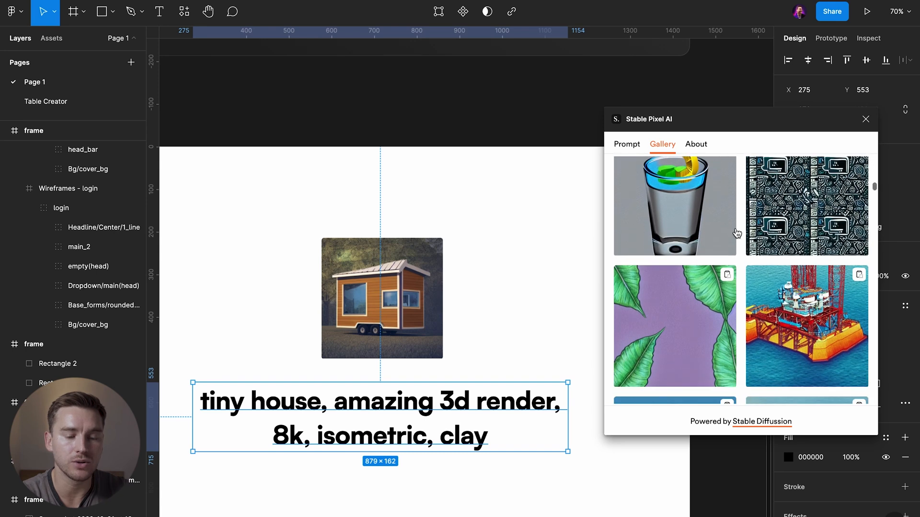
scroll(down, 3)
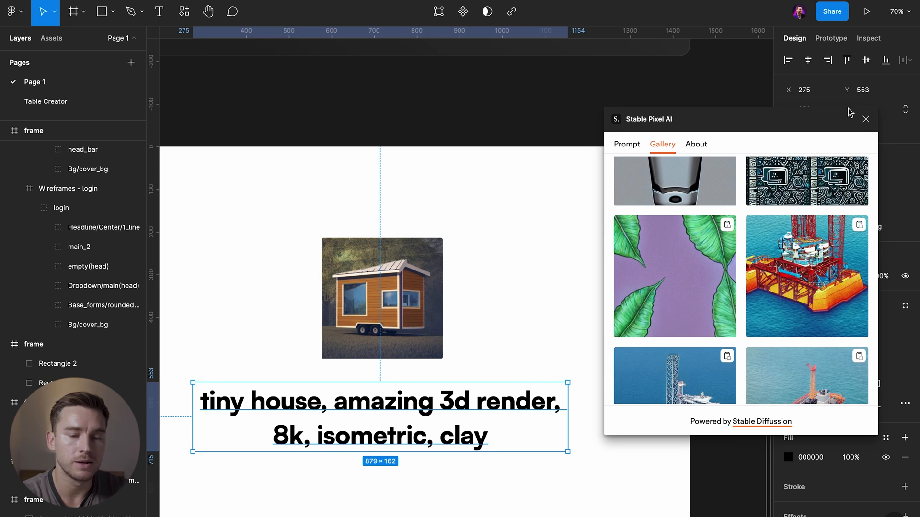
click(866, 119)
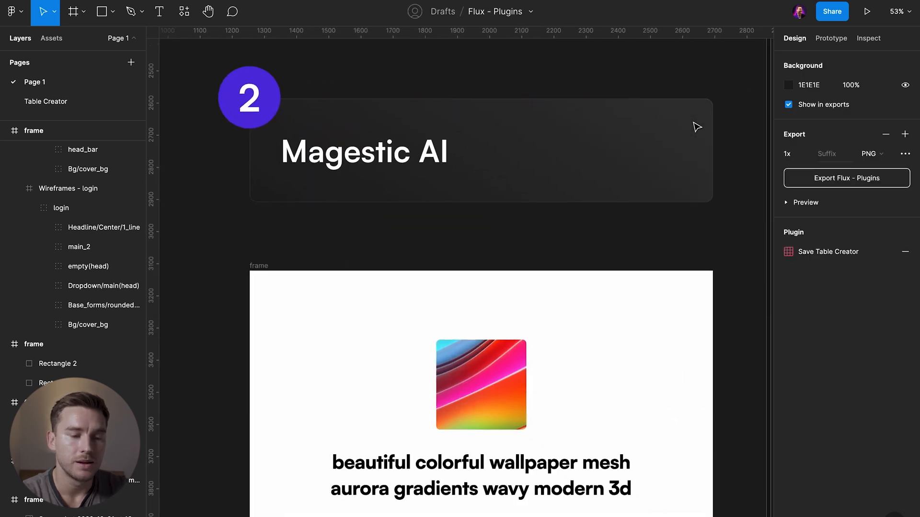
- Scroll down to the Magestic AI example with the wallpaper mesh image
scroll(down, 3)
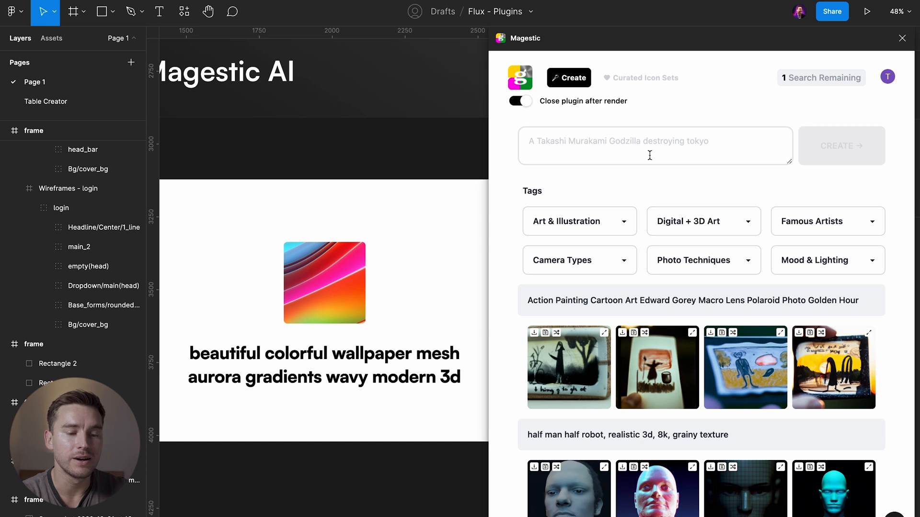
- Add the Chalk Art and Anime style tags and Andy Warhol as the famous artist
click(578, 222)
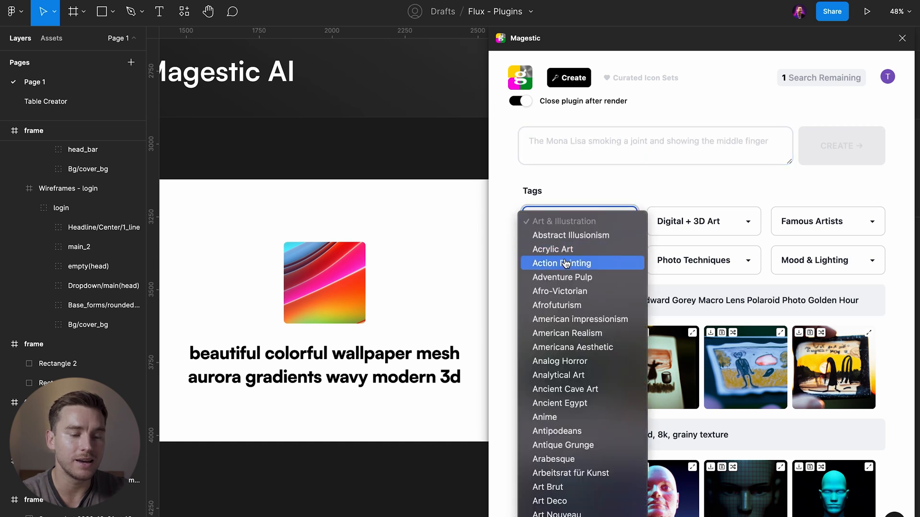
scroll(down, 3)
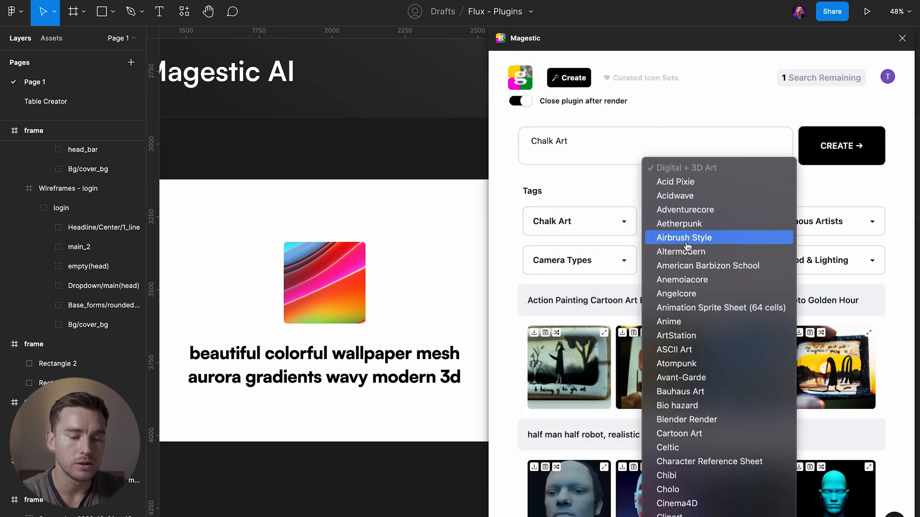
click(668, 322)
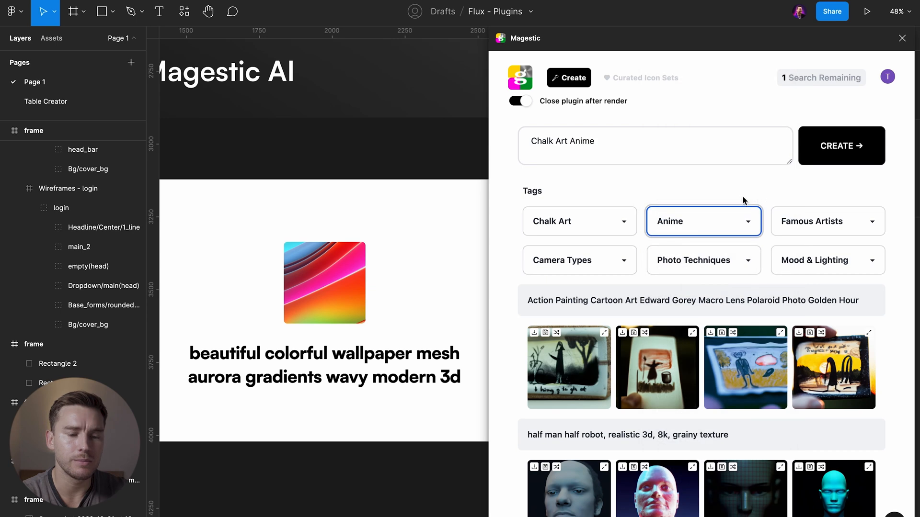
click(827, 221)
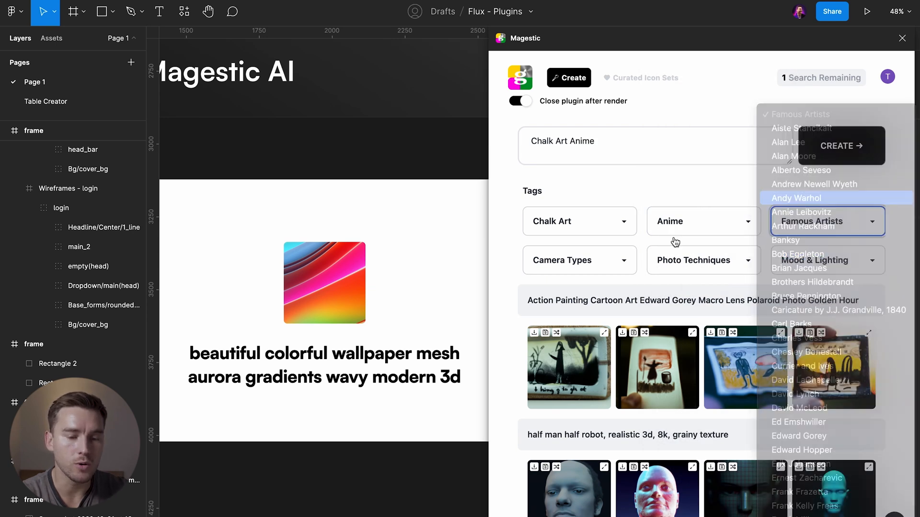
click(796, 198)
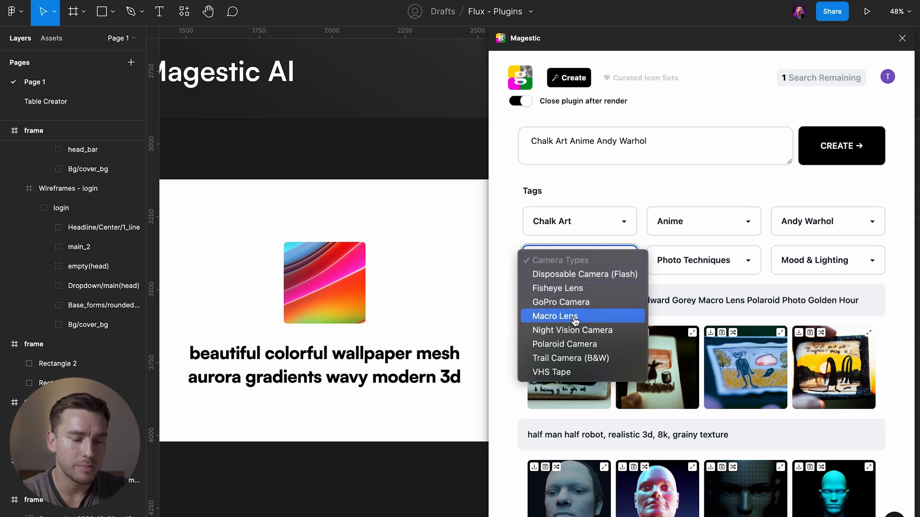
- Add VHS Tape, Double Exposure and Holographic tags, then create images from the prompt
click(552, 371)
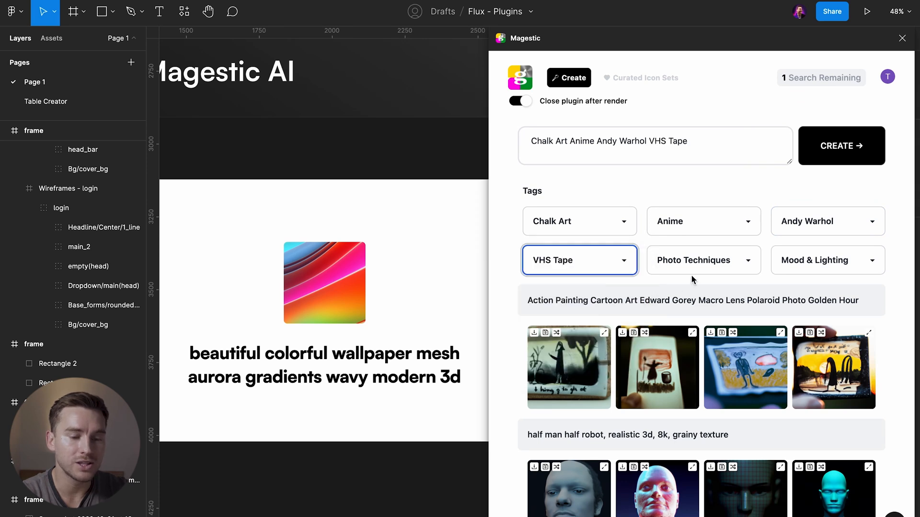
click(702, 259)
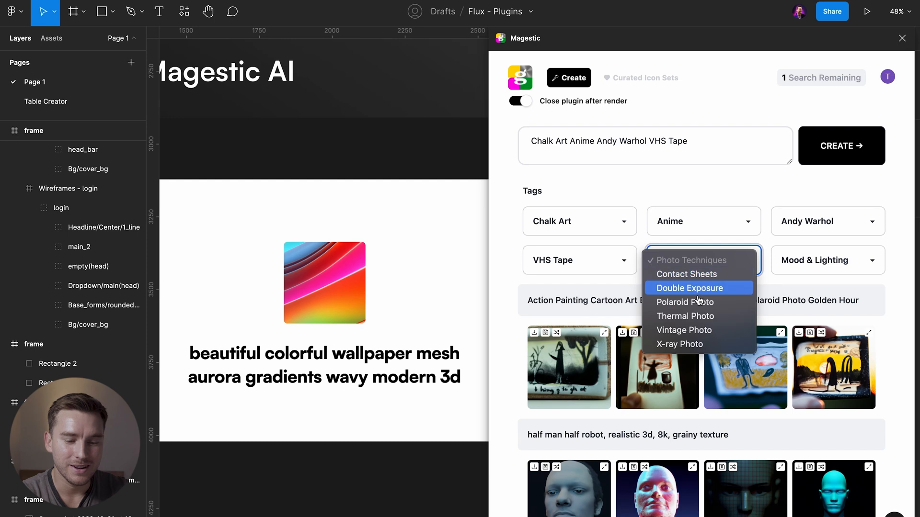
mouse_move(678, 344)
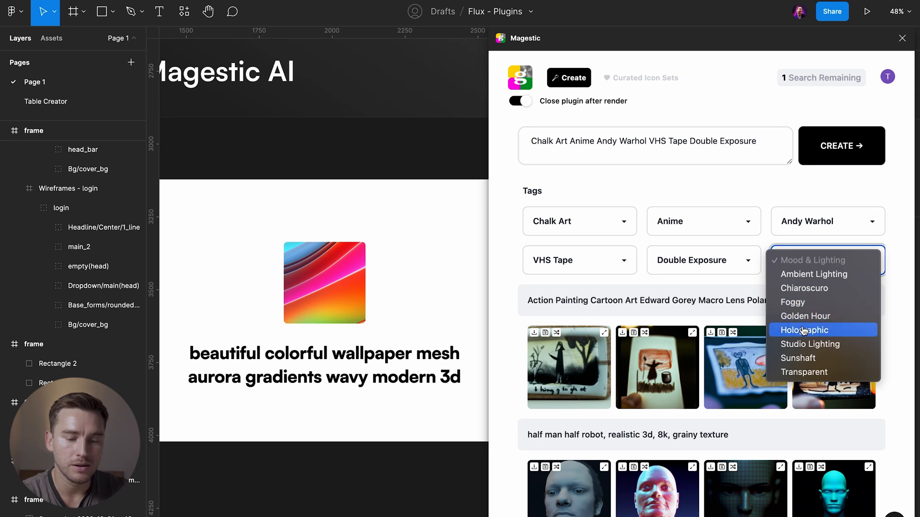
click(803, 330)
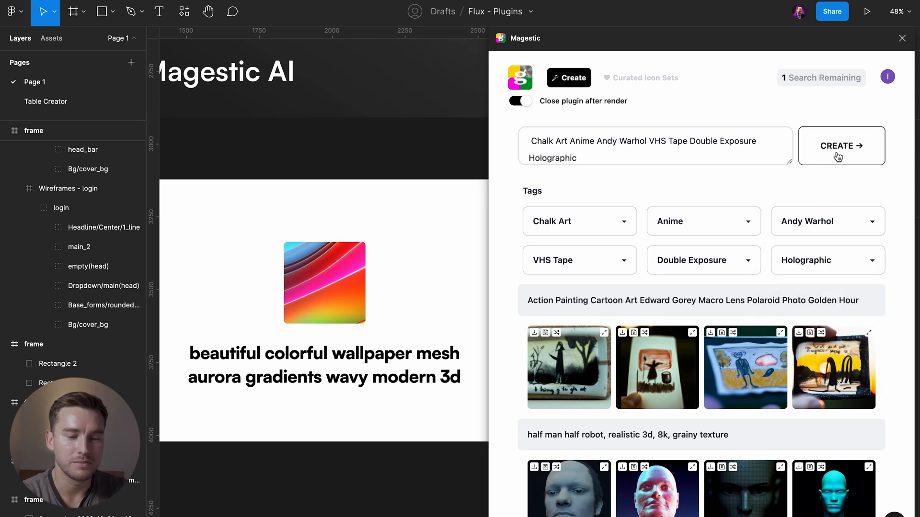
click(840, 146)
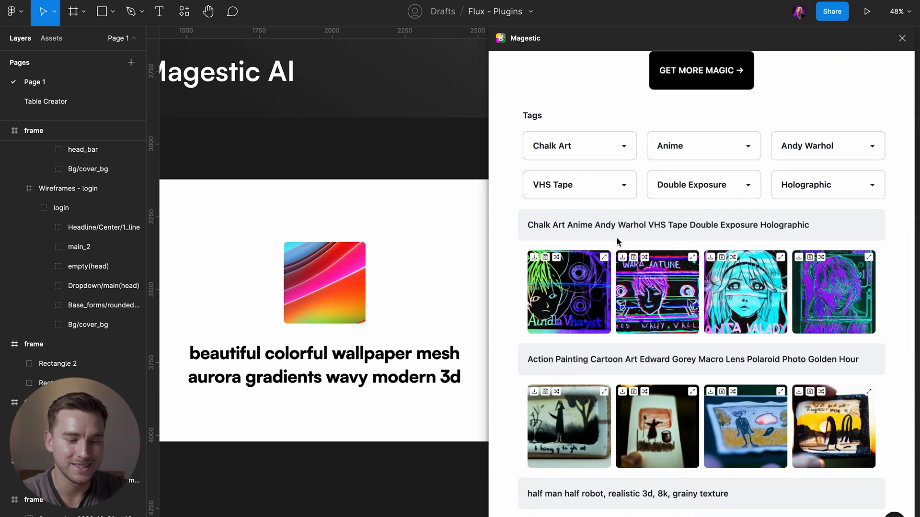
- Scroll through the four generated Magestic images, then close the plugin
scroll(down, 3)
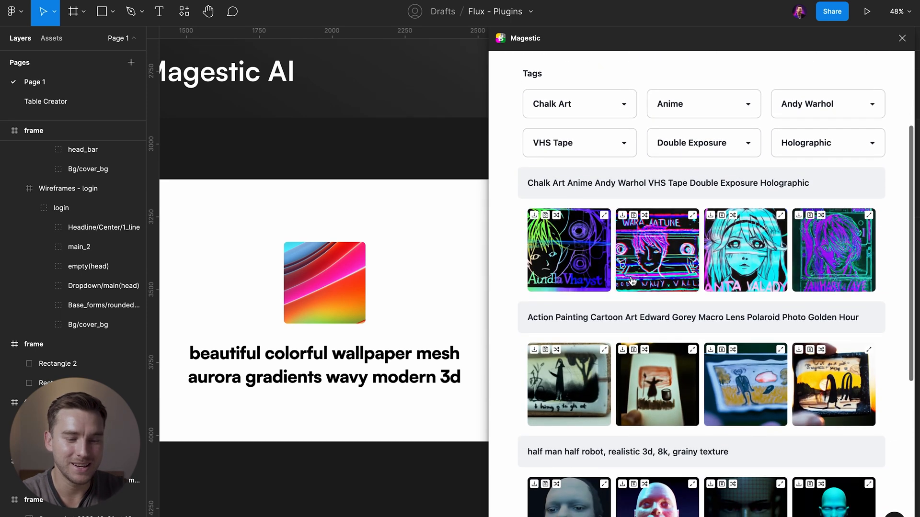
scroll(down, 3)
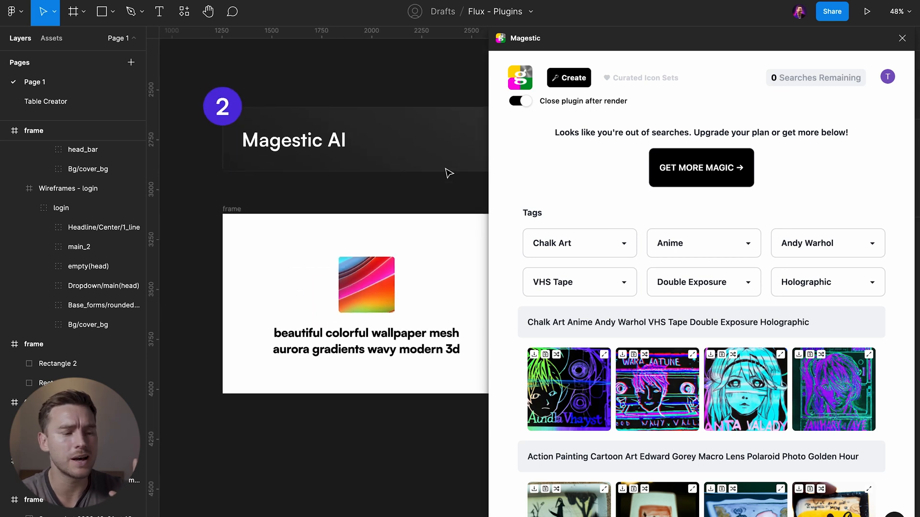
click(902, 38)
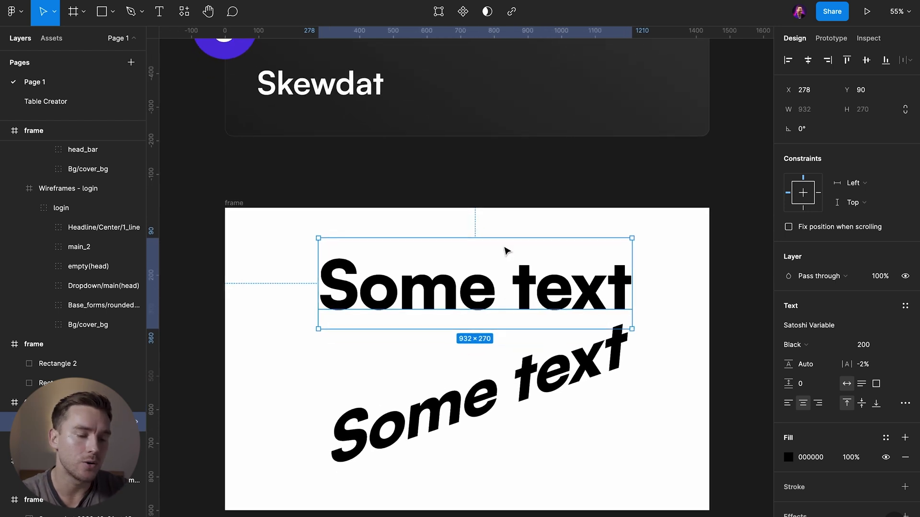
- Scroll down to the Skewdat example with the upright 'Some text' layer
scroll(down, 3)
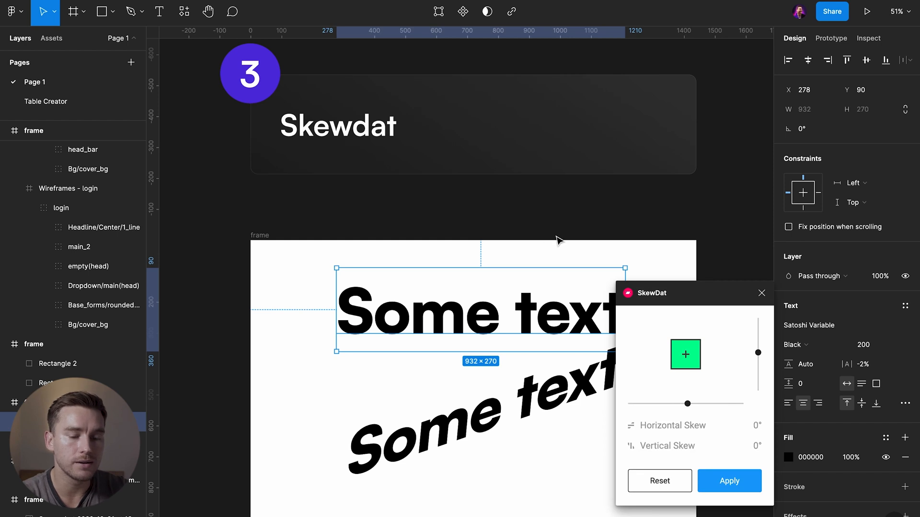
- Give 'Some text' a slight horizontal and vertical skew using the SkewDat sliders
drag(688, 403, 703, 404)
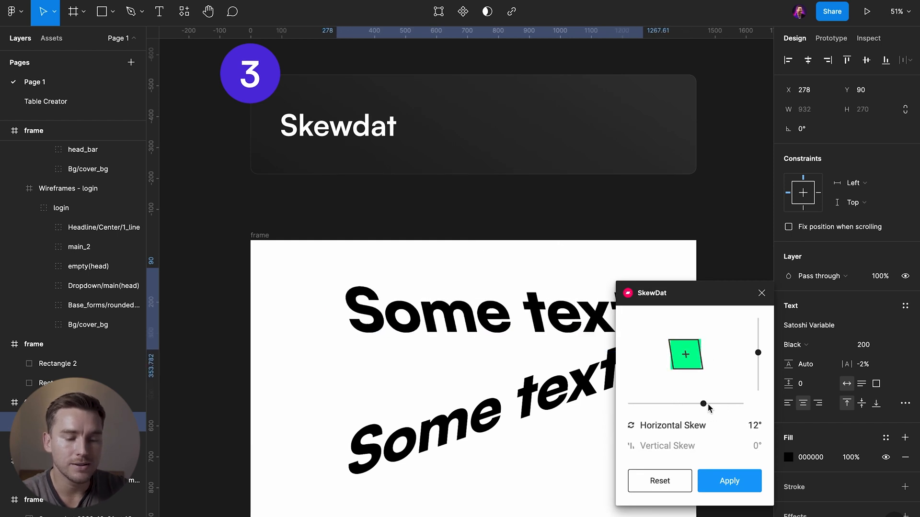
drag(703, 404, 675, 404)
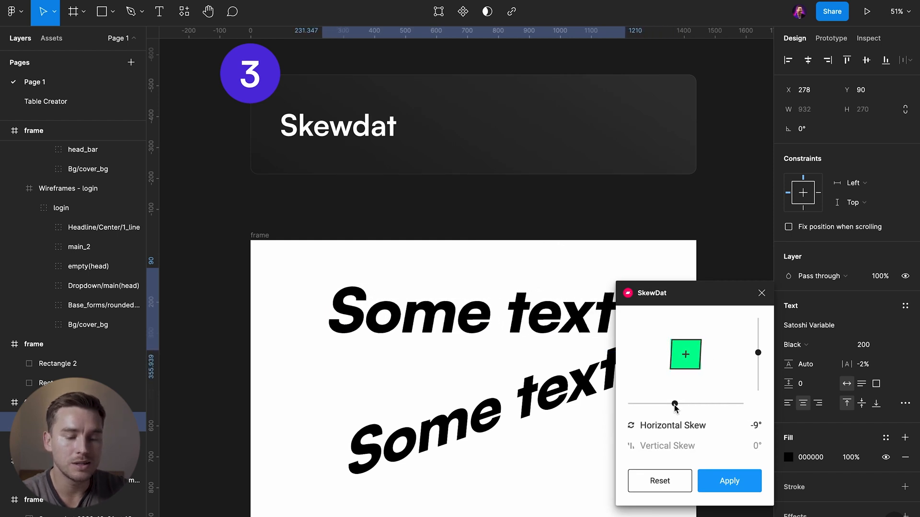
drag(758, 352, 758, 368)
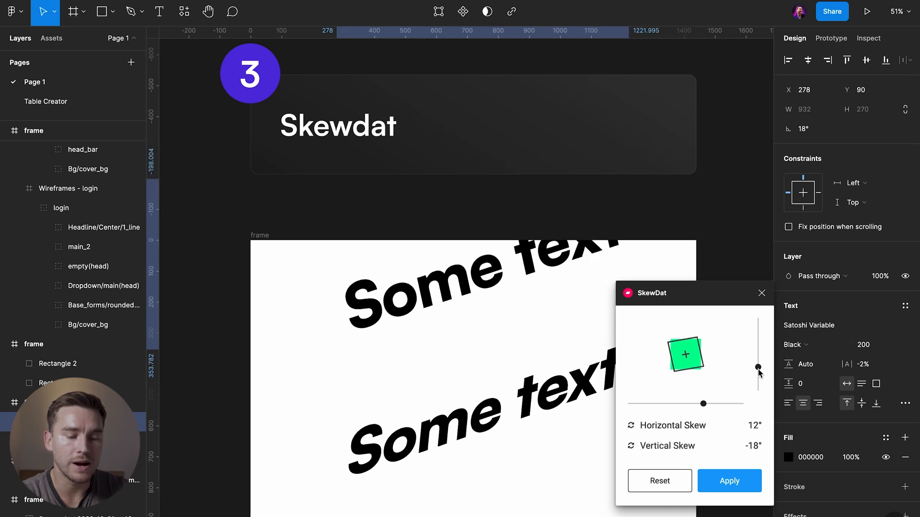
drag(758, 368, 756, 357)
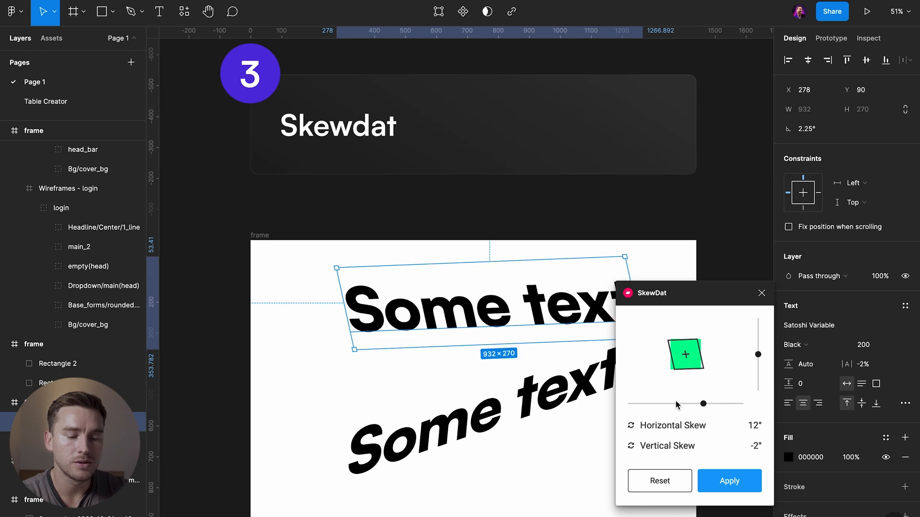
drag(703, 403, 655, 404)
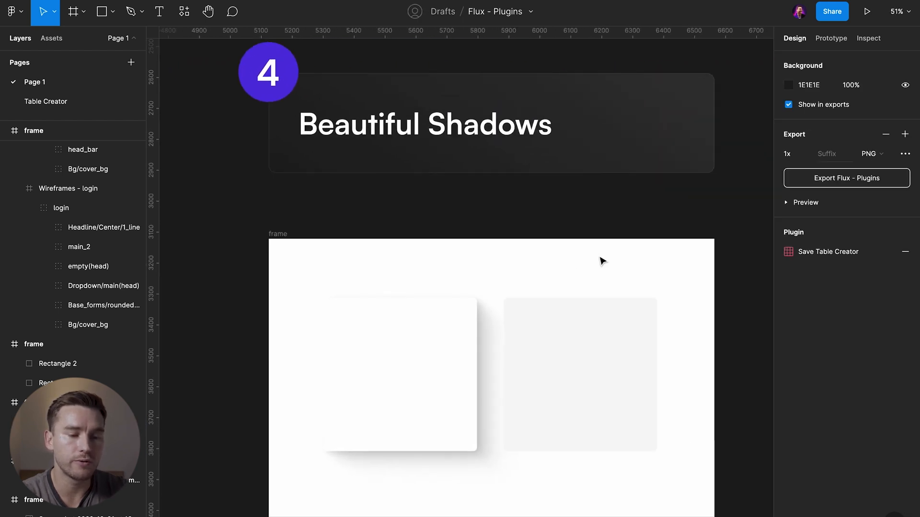
- Run Beautiful Shadows on Rectangle 2, move the light source and apply the layered shadow
click(580, 375)
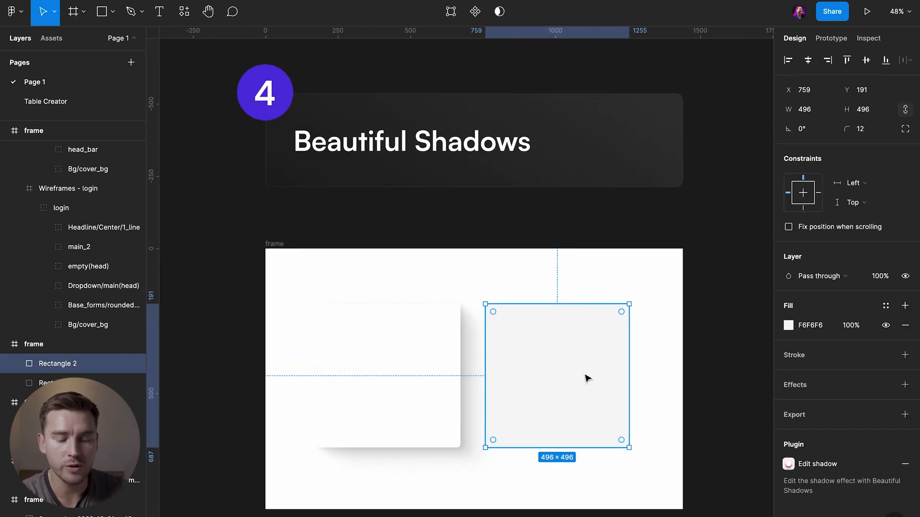
text(be)
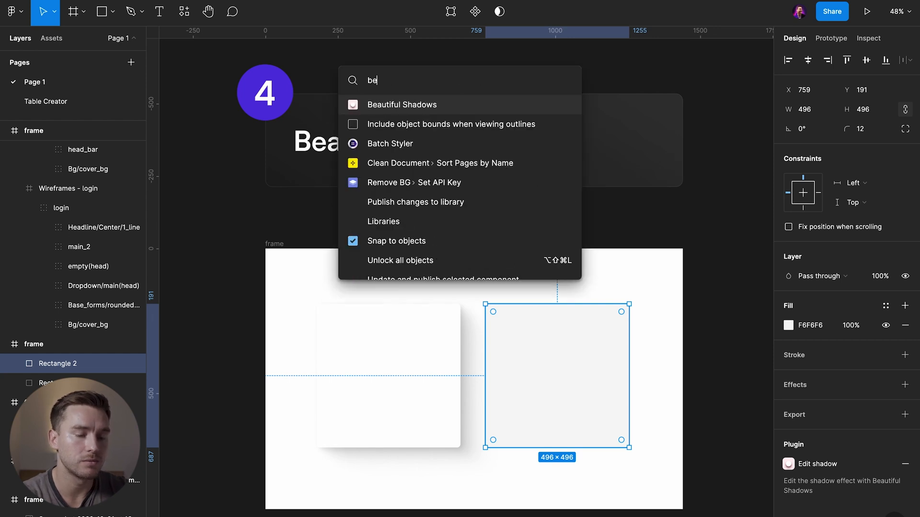
click(401, 104)
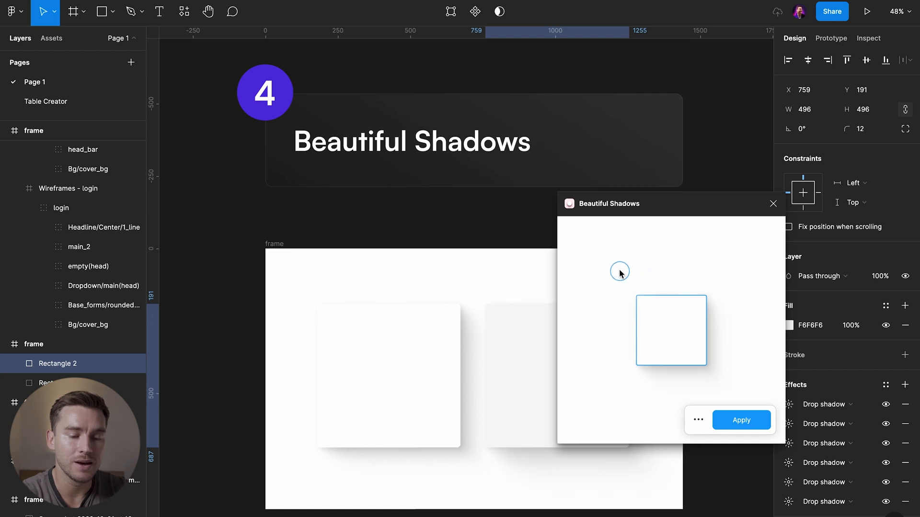
drag(619, 272, 715, 280)
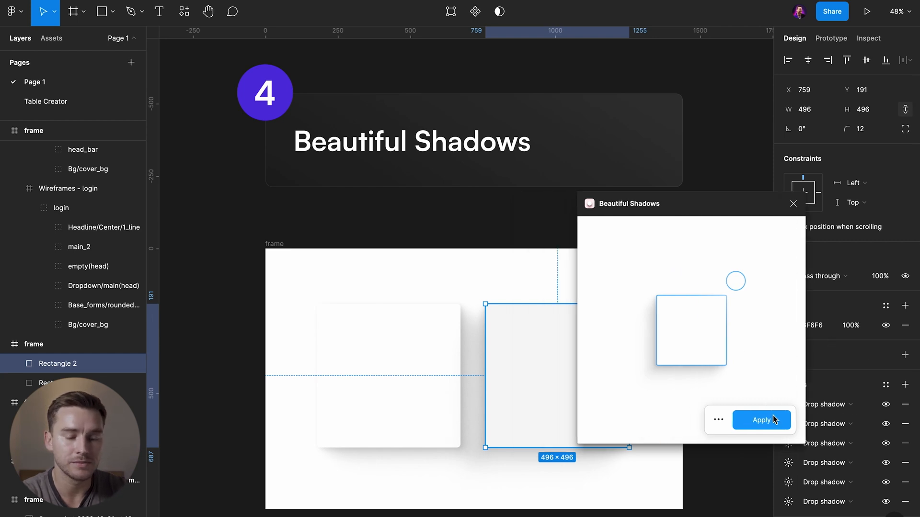
click(761, 420)
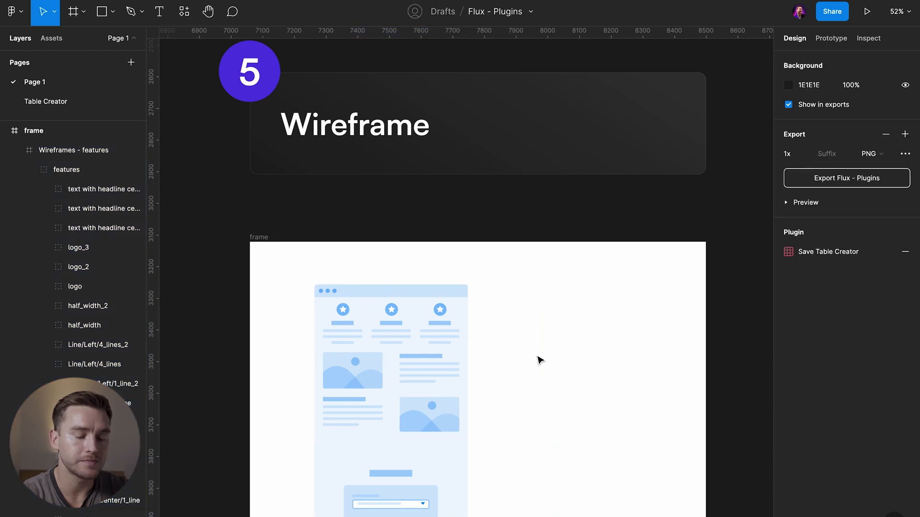
- Launch Wireframe via 'wire' and choose the Simplified Wireframes & Flows by Lattice kit
text(wire)
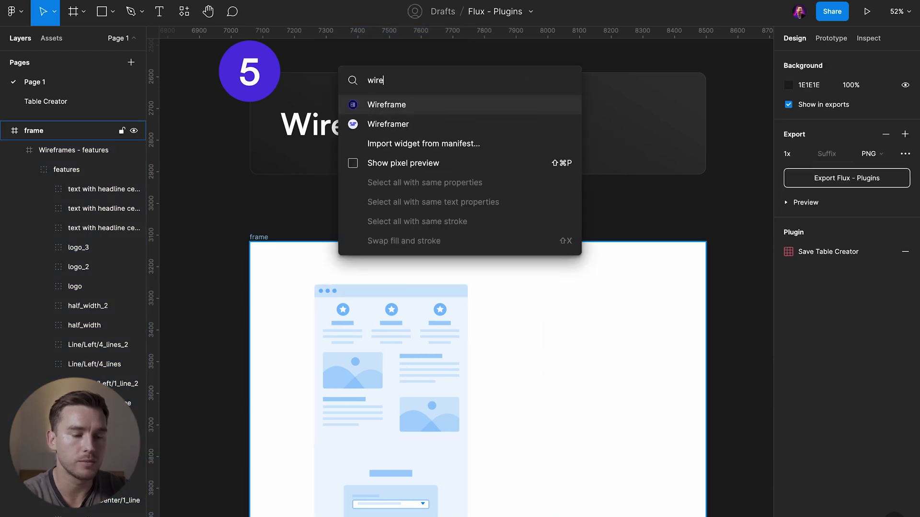
click(386, 104)
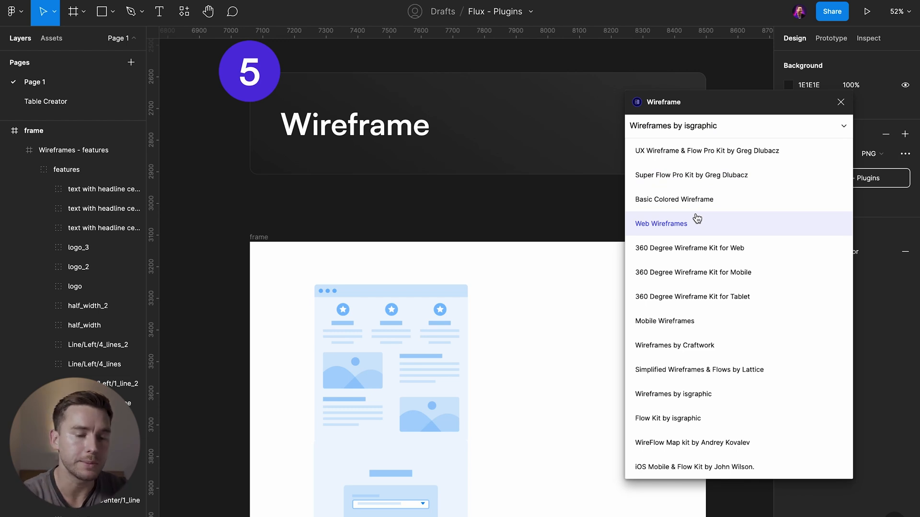
mouse_move(675, 199)
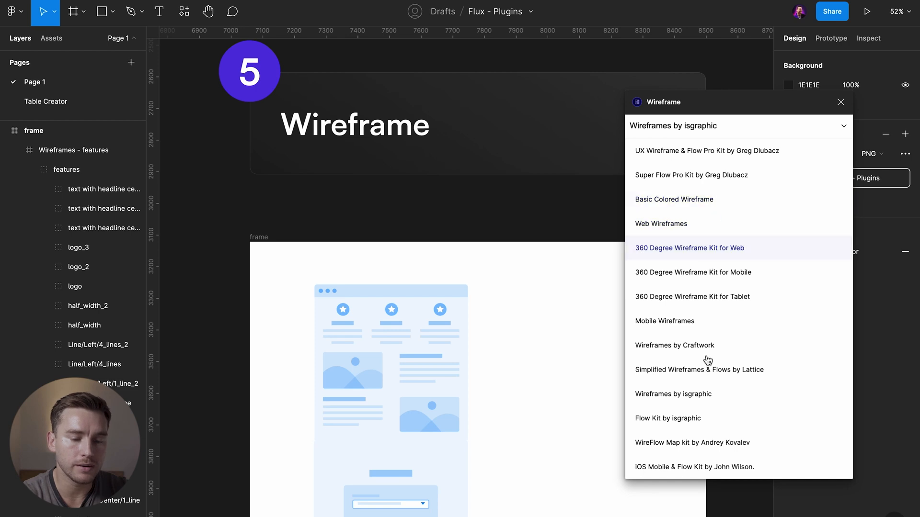
mouse_move(708, 370)
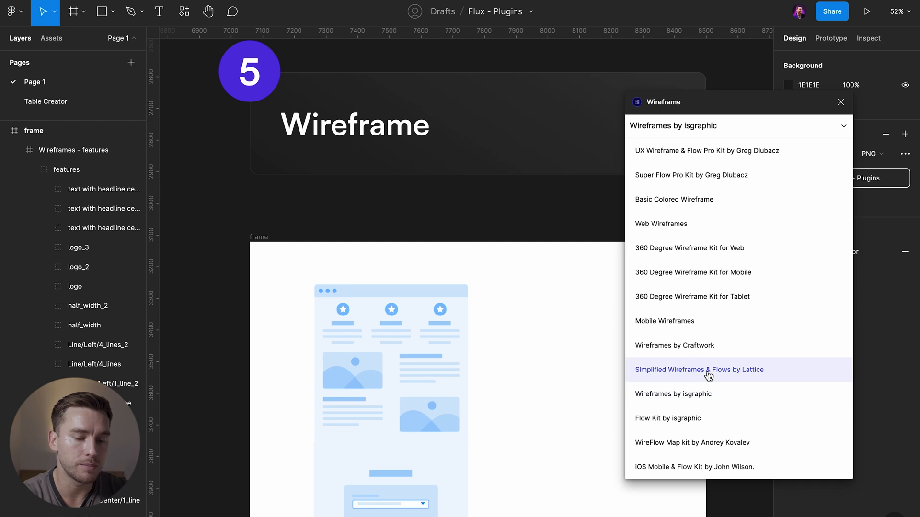
click(698, 370)
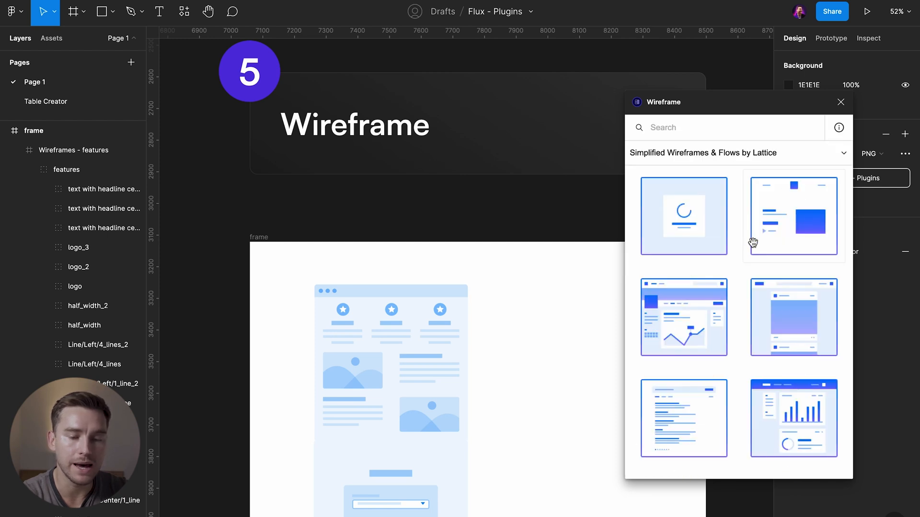
- Enlarge the inserted activity wireframe and draw a white rectangle over its left area
scroll(down, 3)
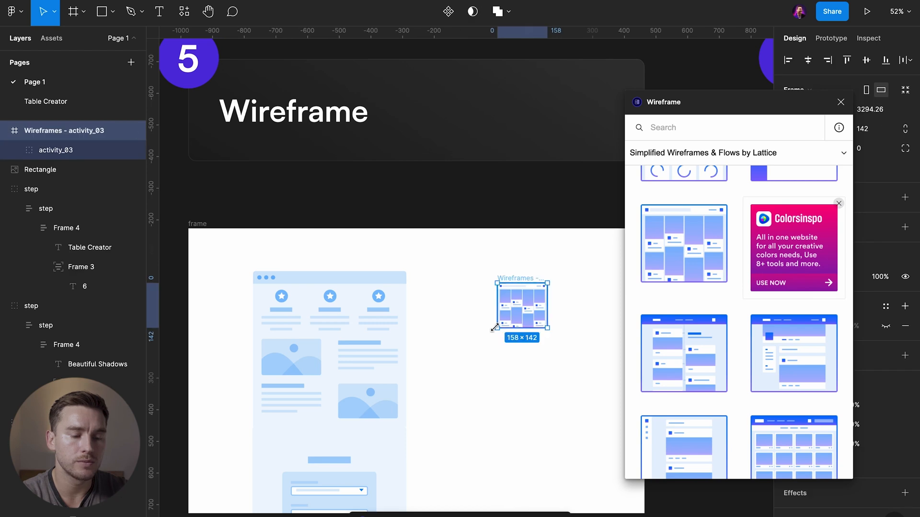
drag(493, 328, 548, 414)
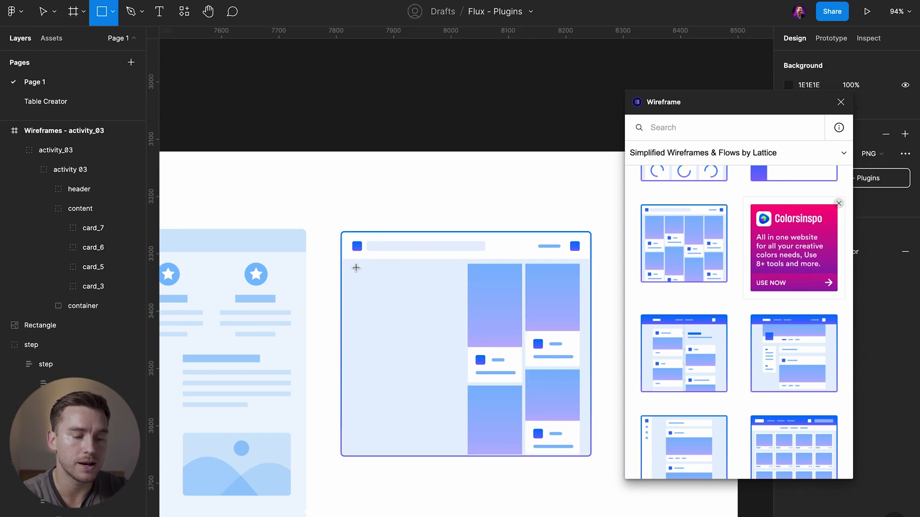
drag(354, 268, 462, 458)
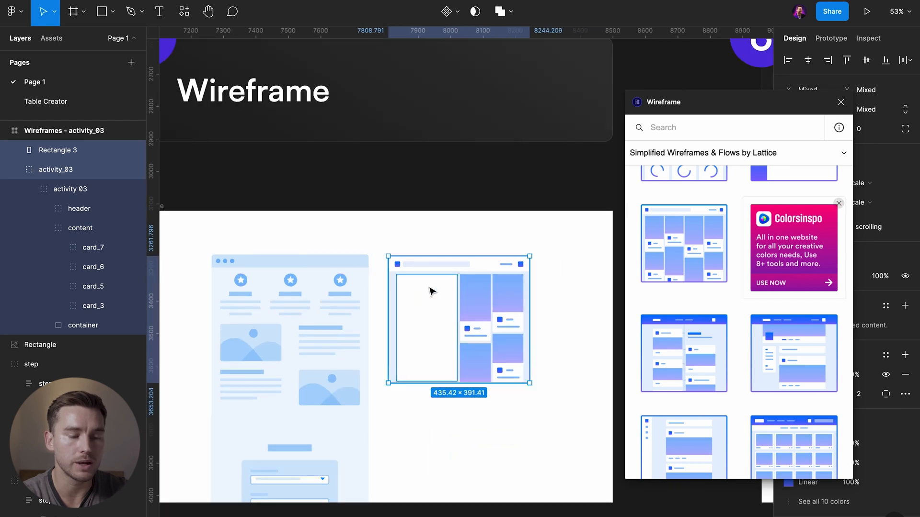
click(840, 102)
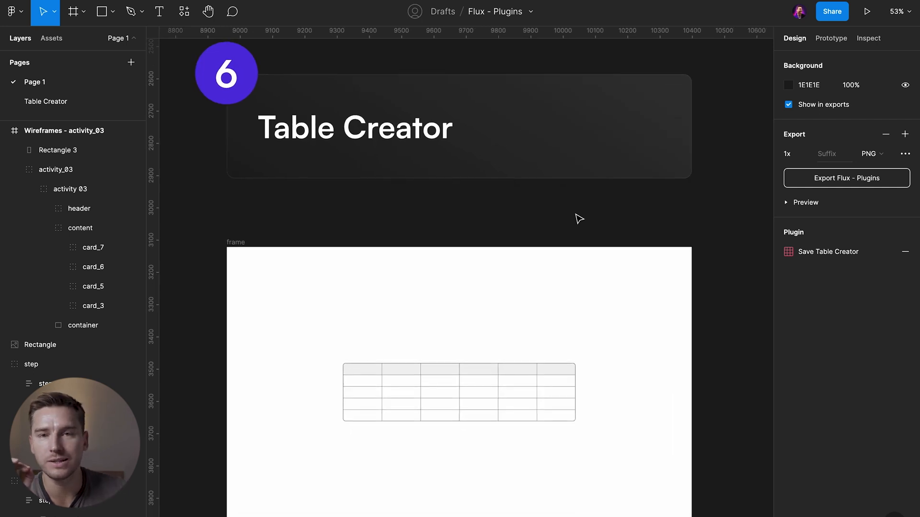
- Switch to the Table Creator page showing the table, Row and Cell template components
scroll(down, 3)
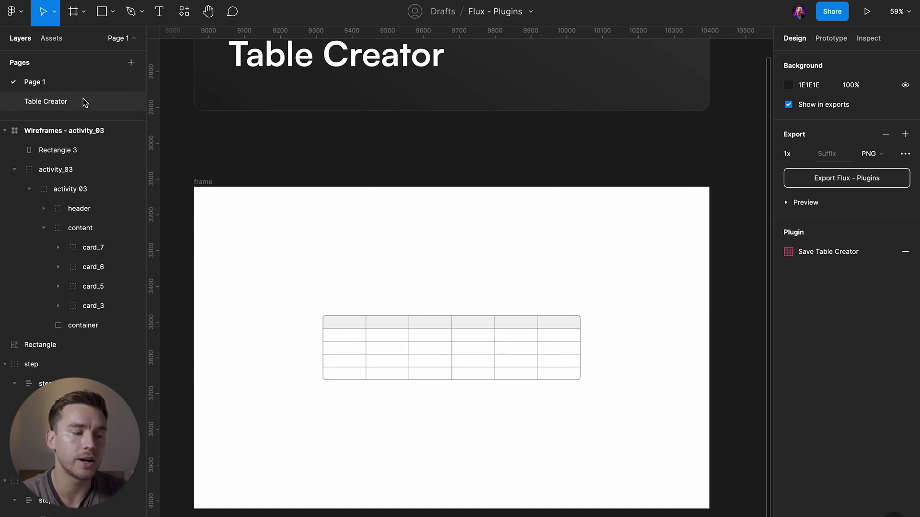
click(45, 101)
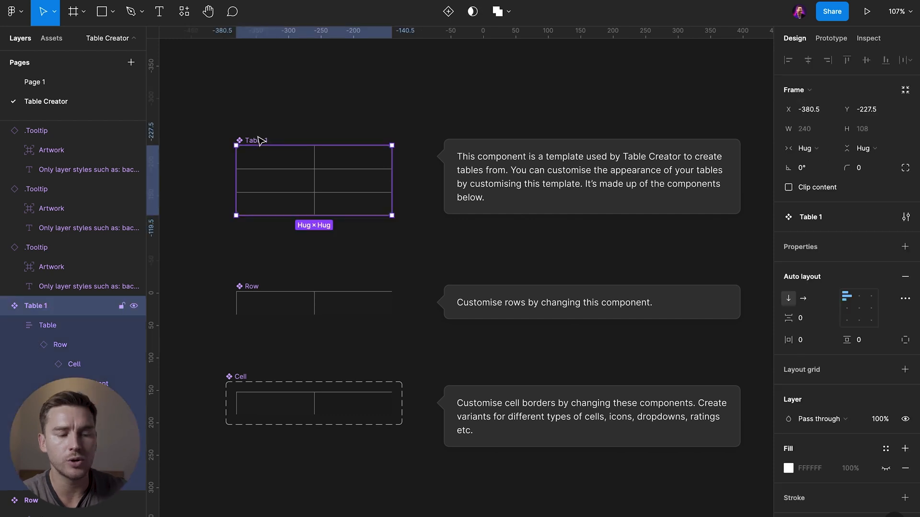
click(415, 267)
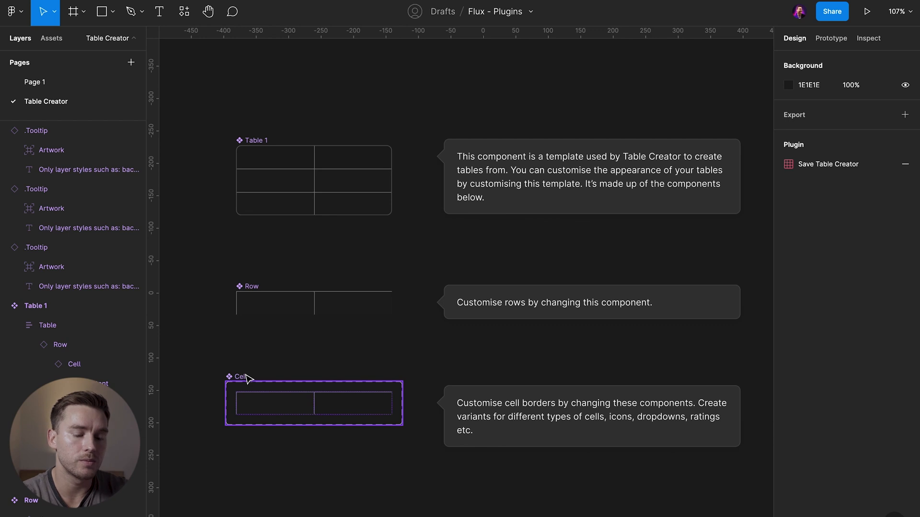
mouse_move(246, 379)
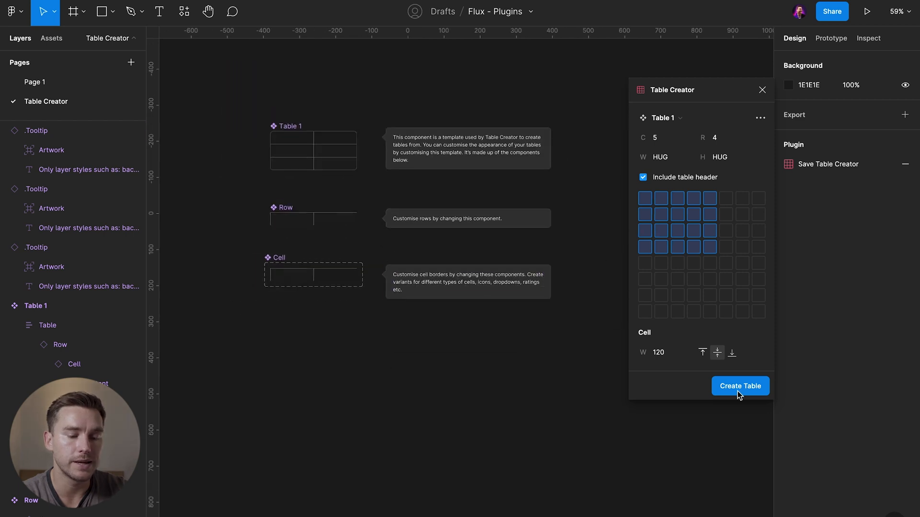
- Generate a 5-column, 4-row table with header from the Table Creator template
click(740, 386)
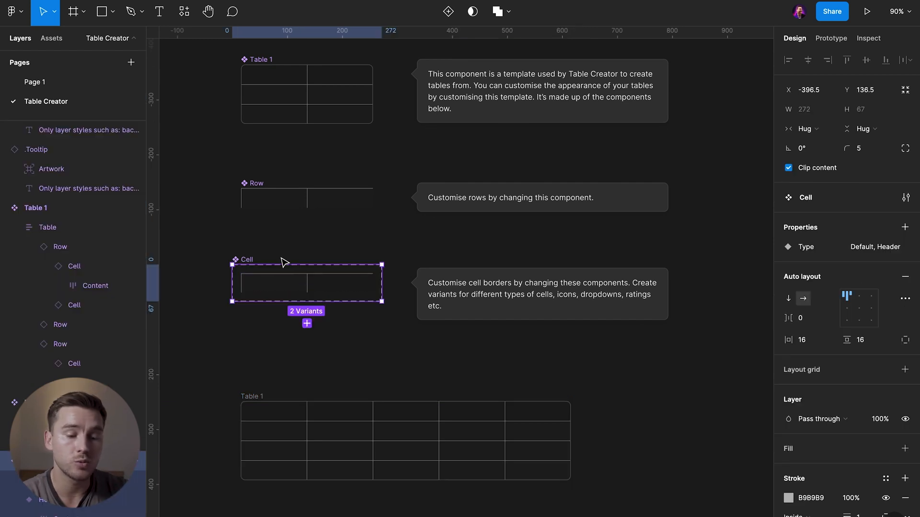
- Set the Cell component's stroke colour to red so both tables show red borders
scroll(down, 3)
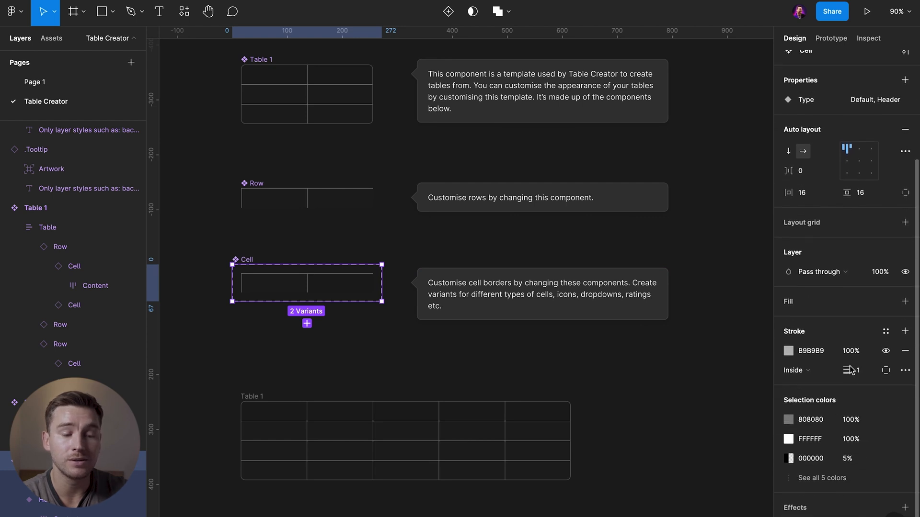
click(789, 350)
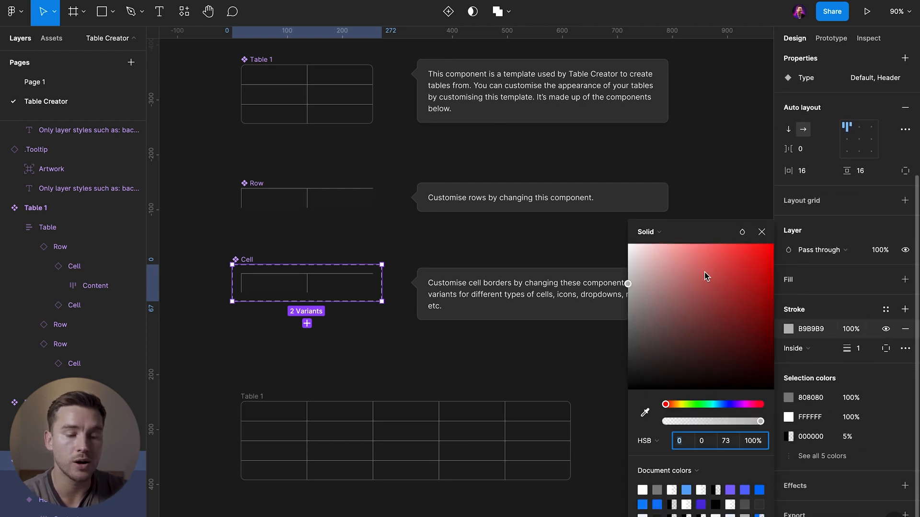
click(767, 244)
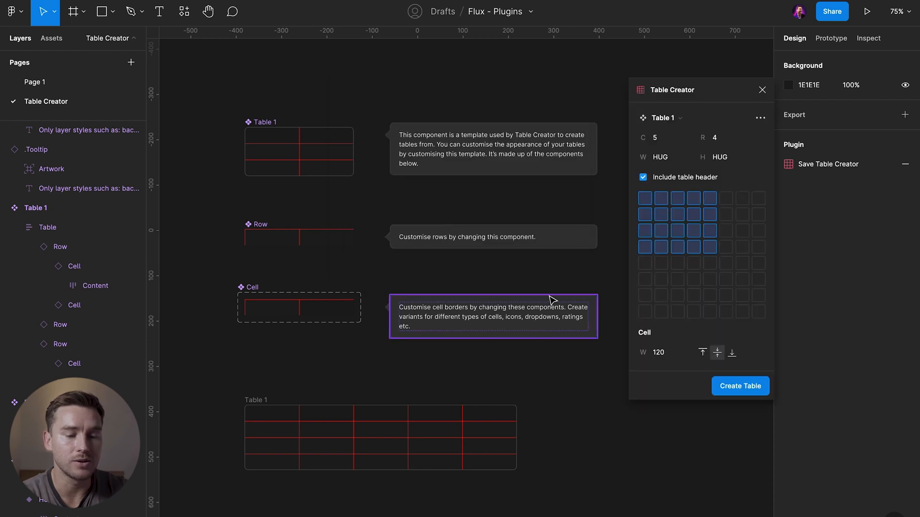
- Pick a 7×2 grid size in Table Creator and generate a second red-bordered table
click(756, 215)
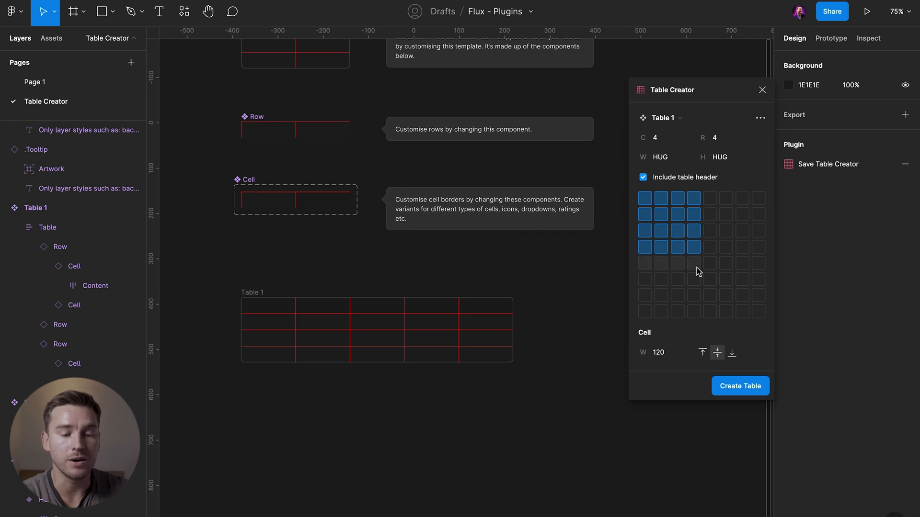
click(709, 280)
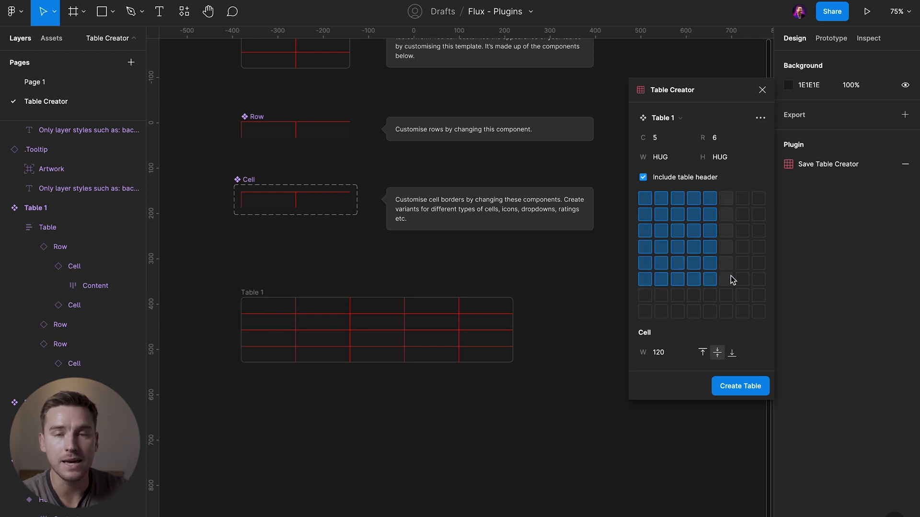
click(660, 137)
text(7)
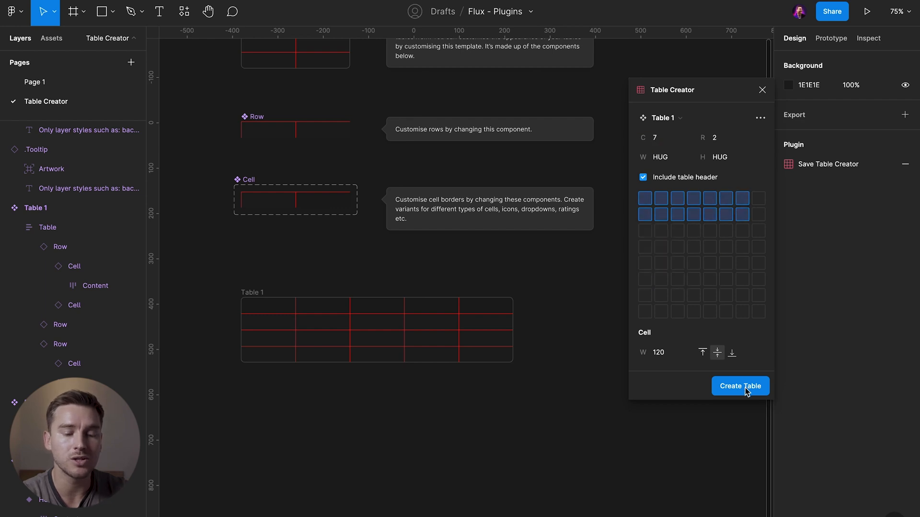
click(740, 386)
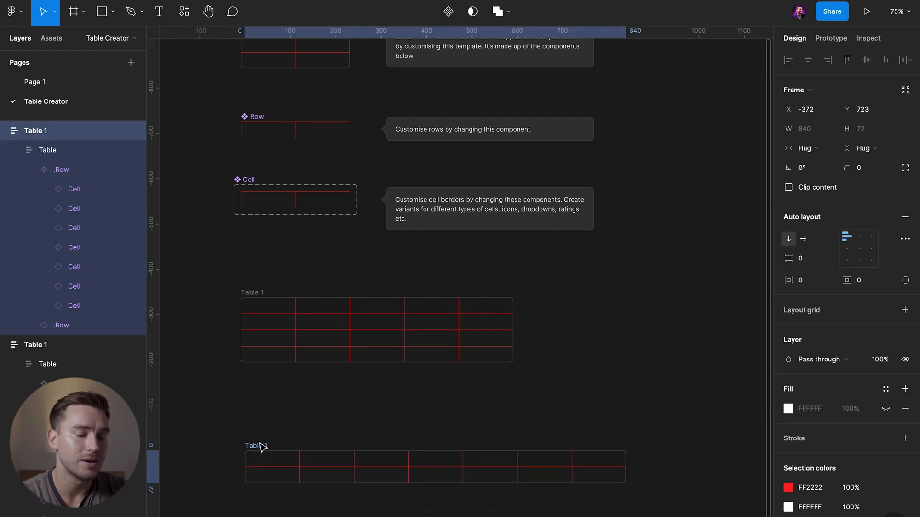